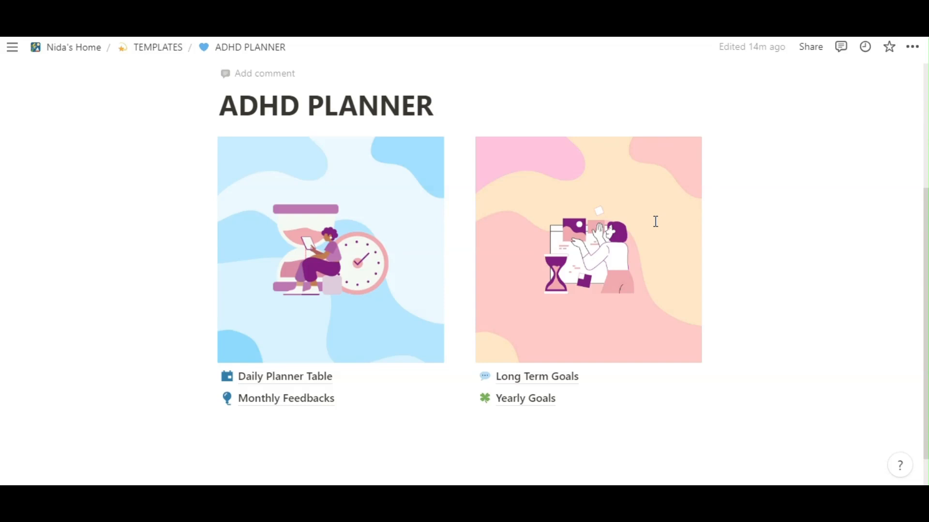
mouse_move(279, 381)
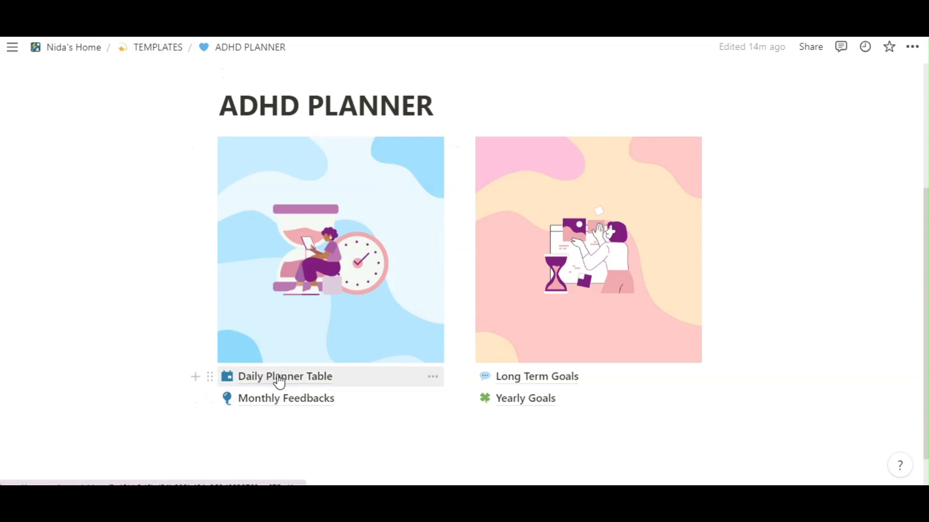
- Go to the Daily Planner Table and review Day 7's Breathing and Sports option lists without changes
click(285, 376)
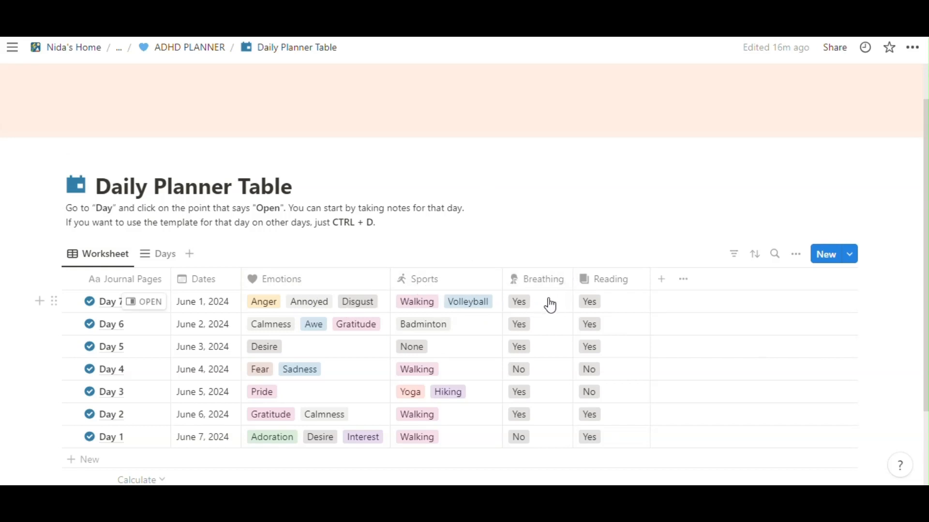
click(536, 302)
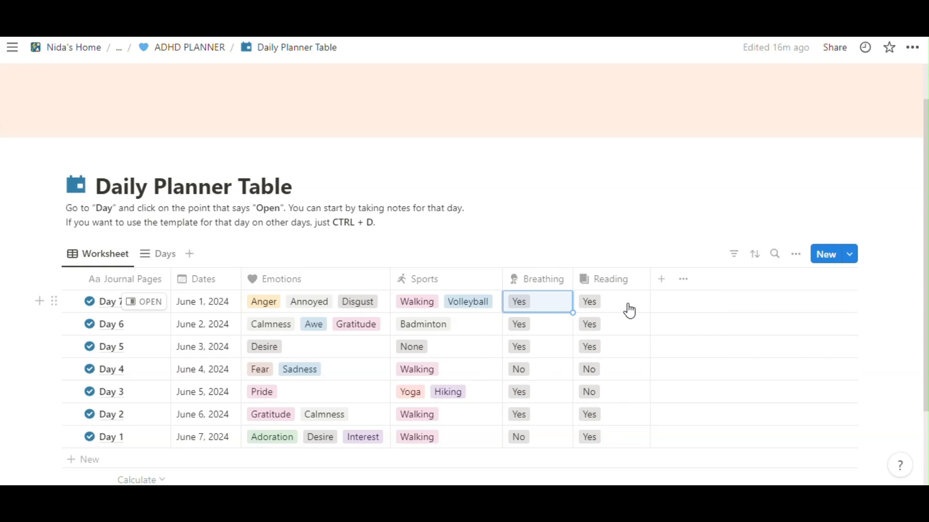
click(589, 302)
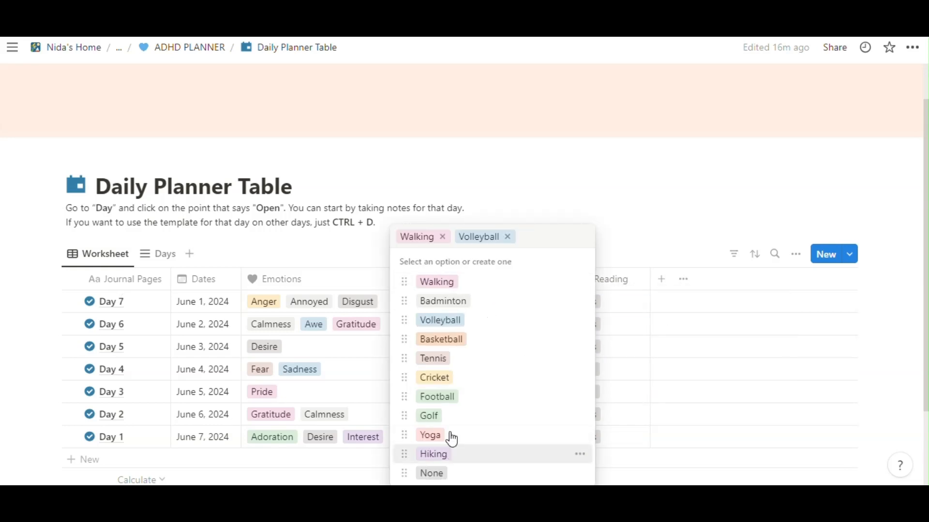
click(433, 358)
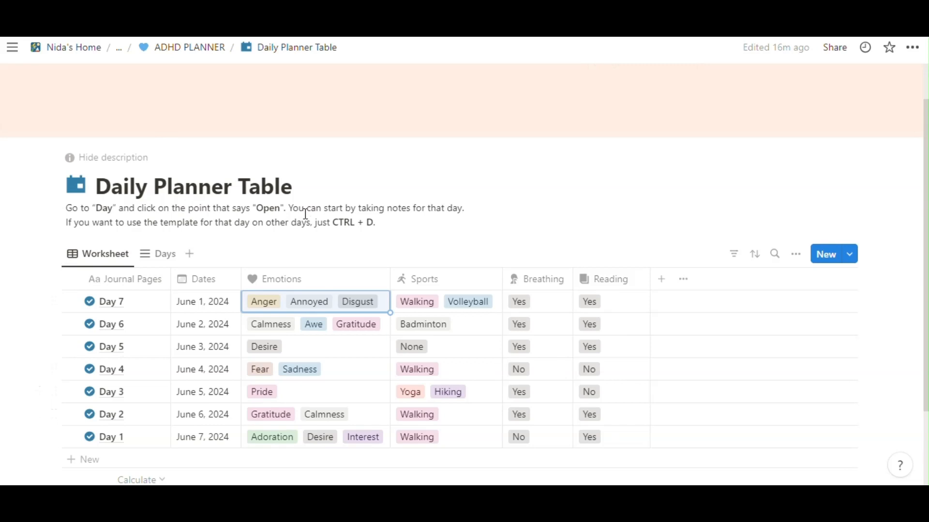
mouse_move(150, 437)
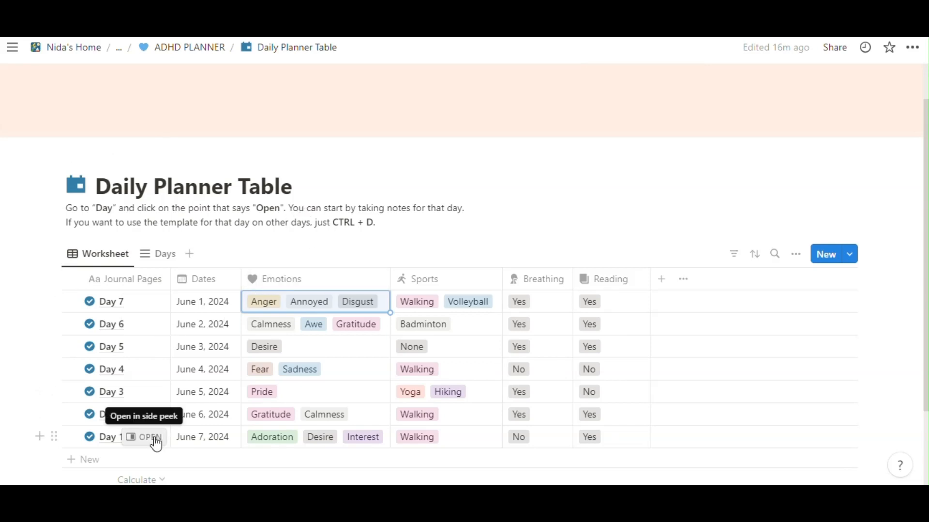
- Expand Day 1 to its own page showing June 7, 2024, its emotions and Walking
click(149, 438)
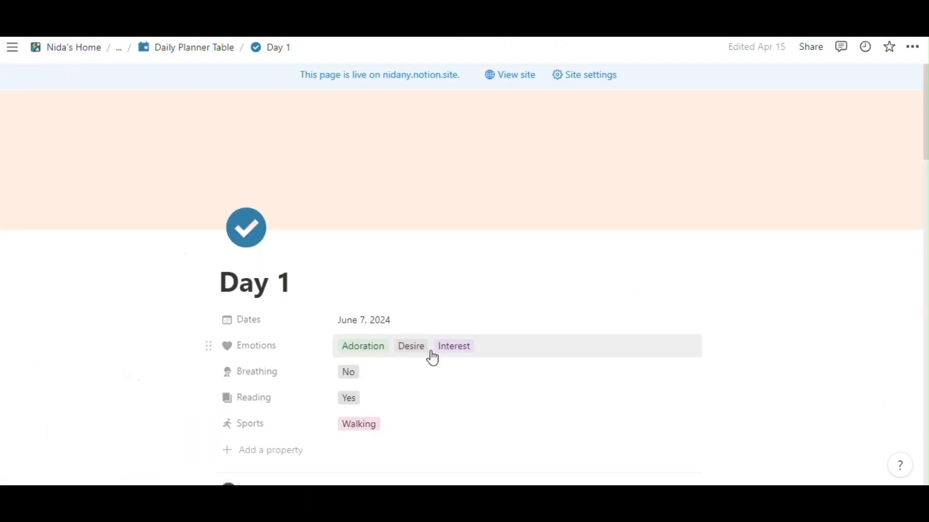
scroll(down, 3)
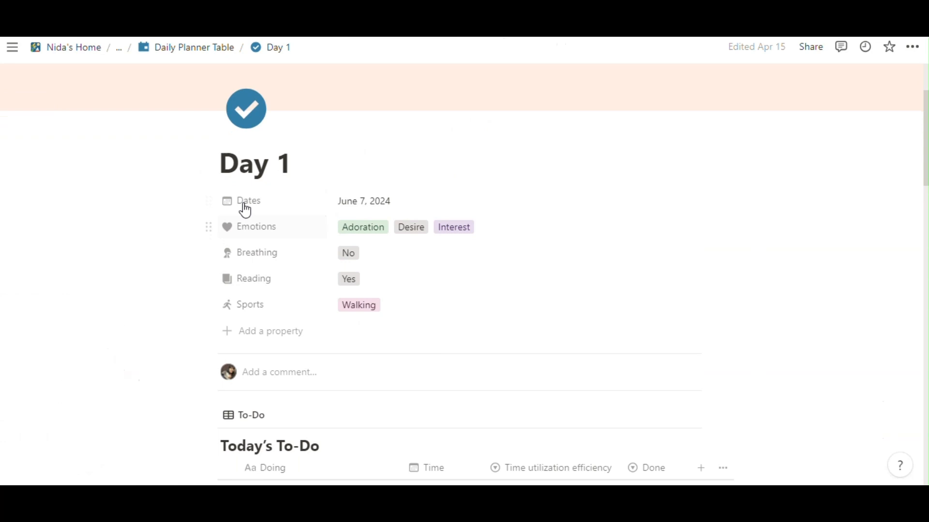
- Write 'You can wri' in the first To-Do item and check its efficiency and Done cells
scroll(down, 3)
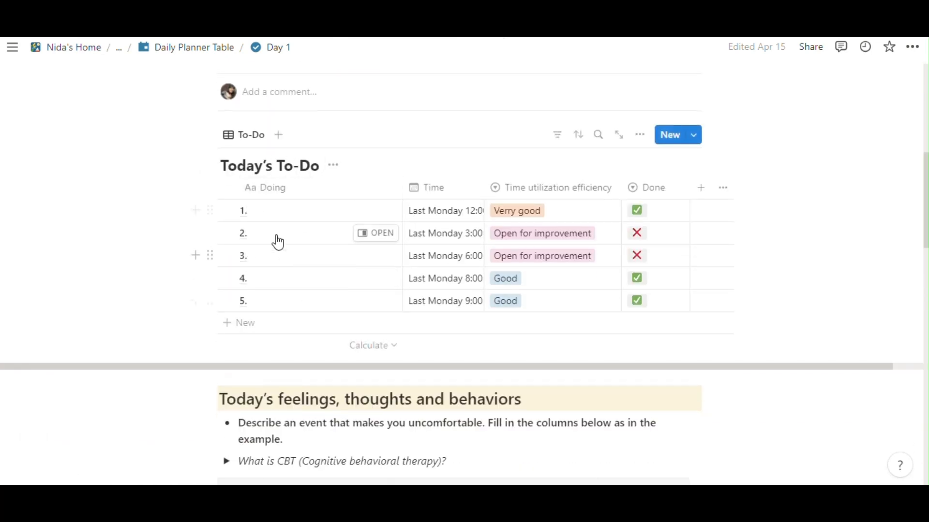
click(267, 209)
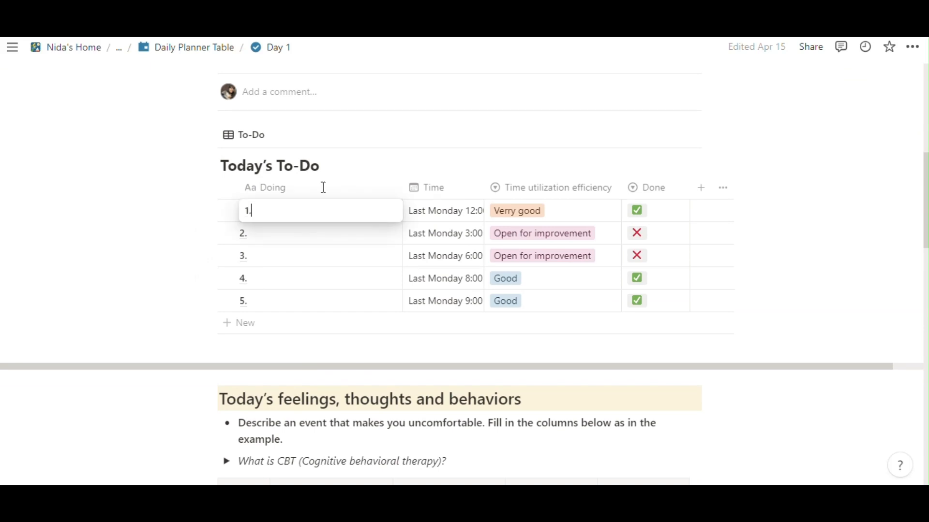
text(You can write)
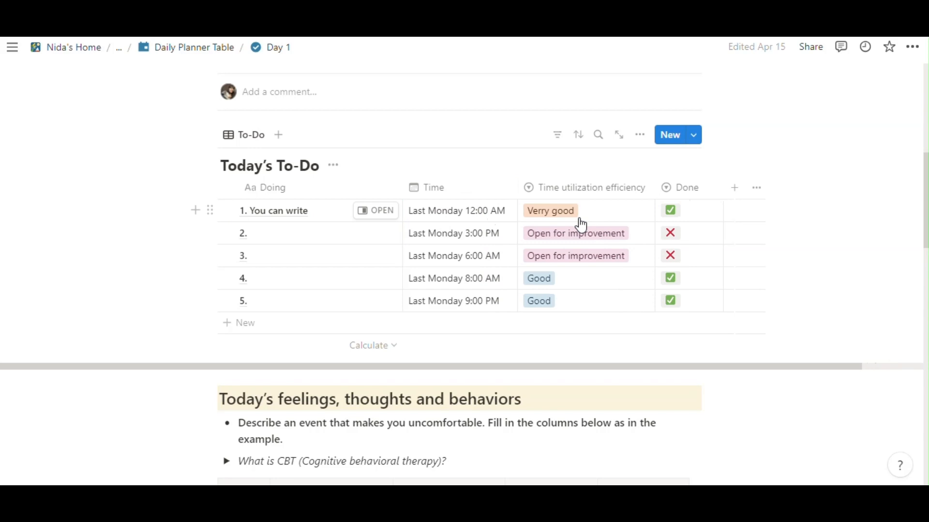
click(550, 210)
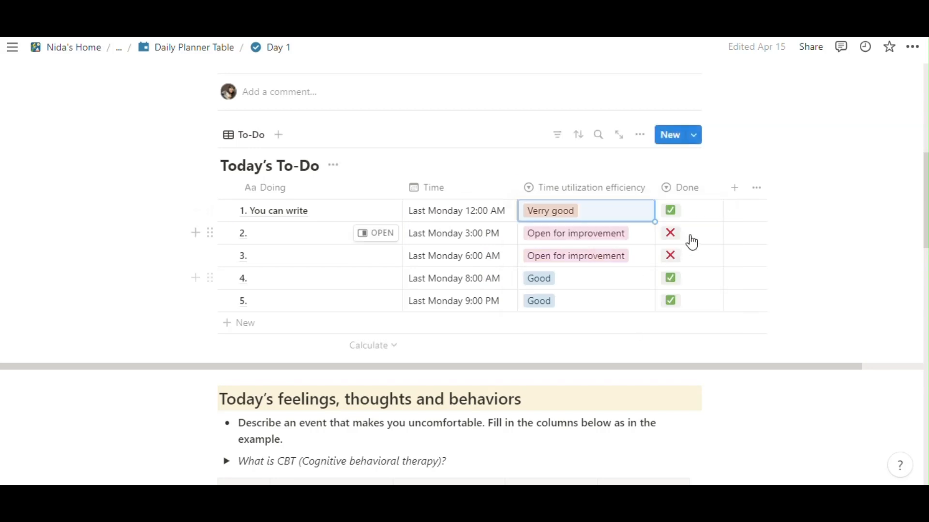
click(678, 210)
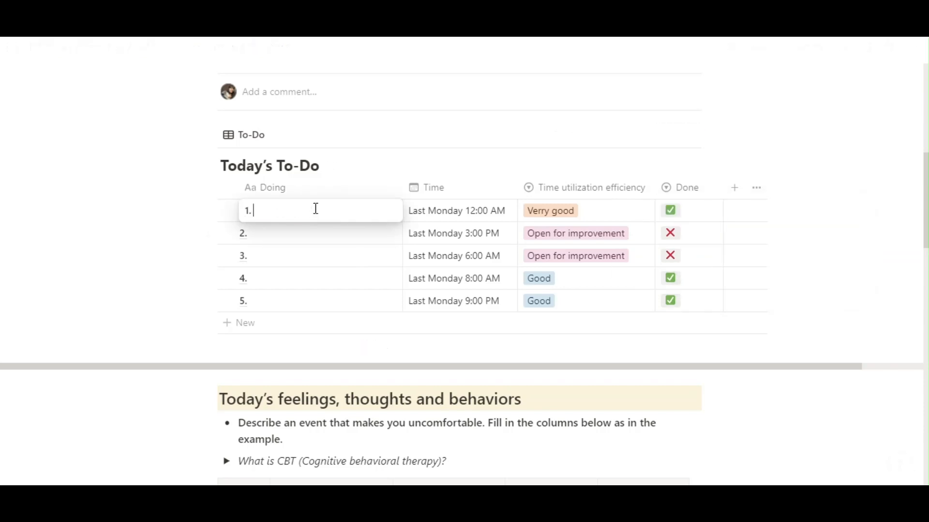
- Review the feelings, thoughts and behaviors table's argument example and first empty situation cell
scroll(down, 3)
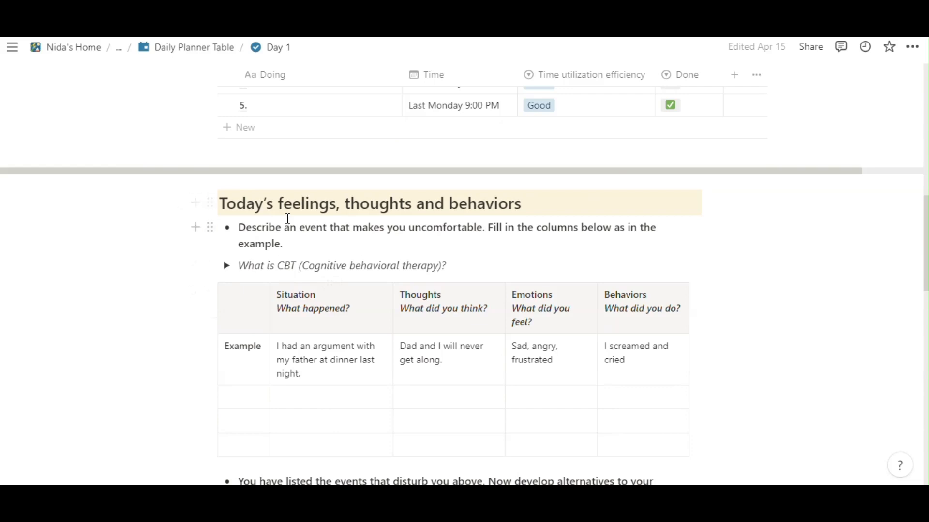
mouse_move(364, 233)
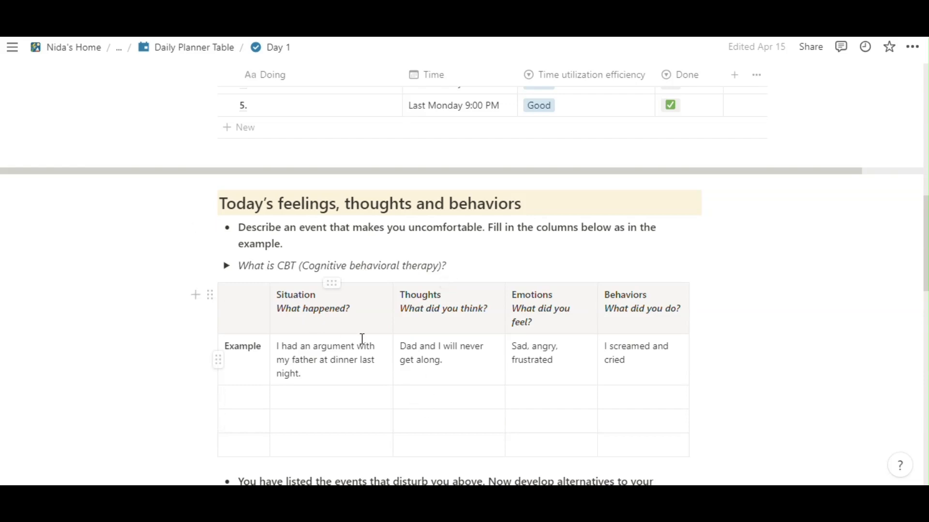
mouse_move(448, 338)
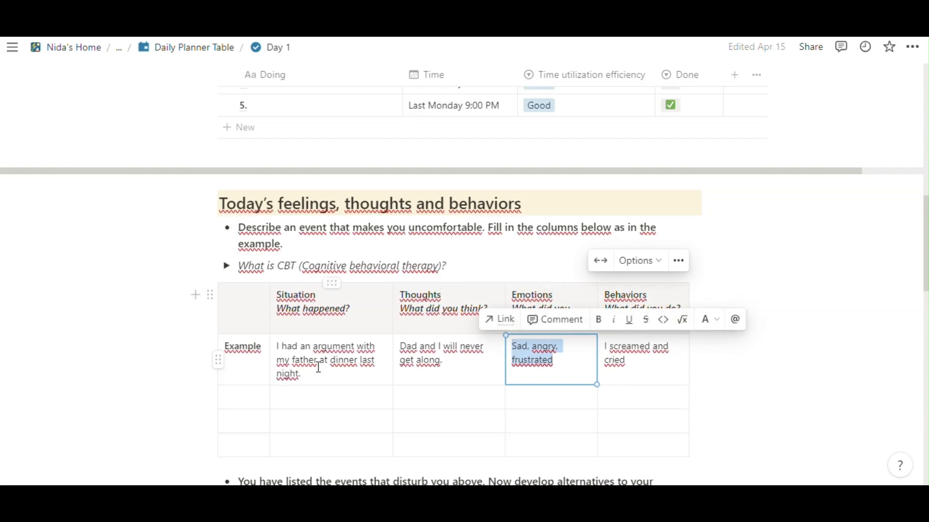
click(642, 358)
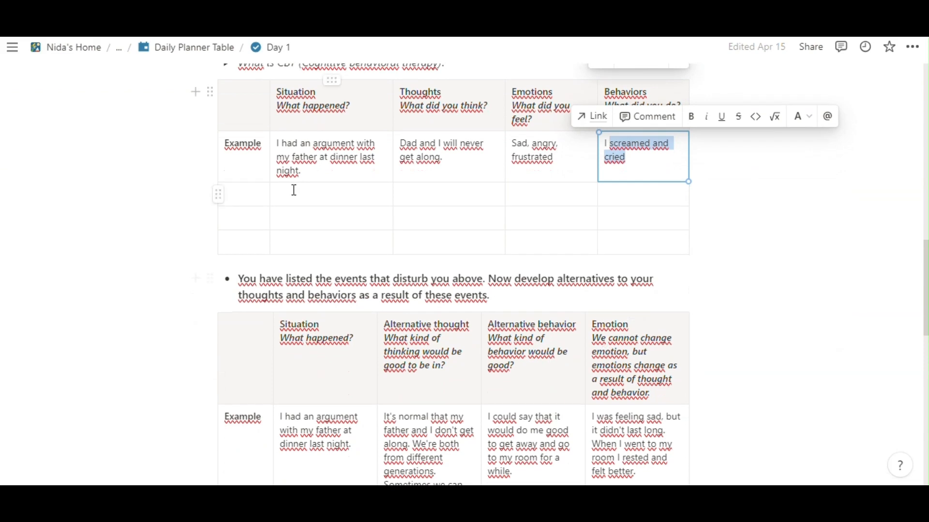
click(331, 194)
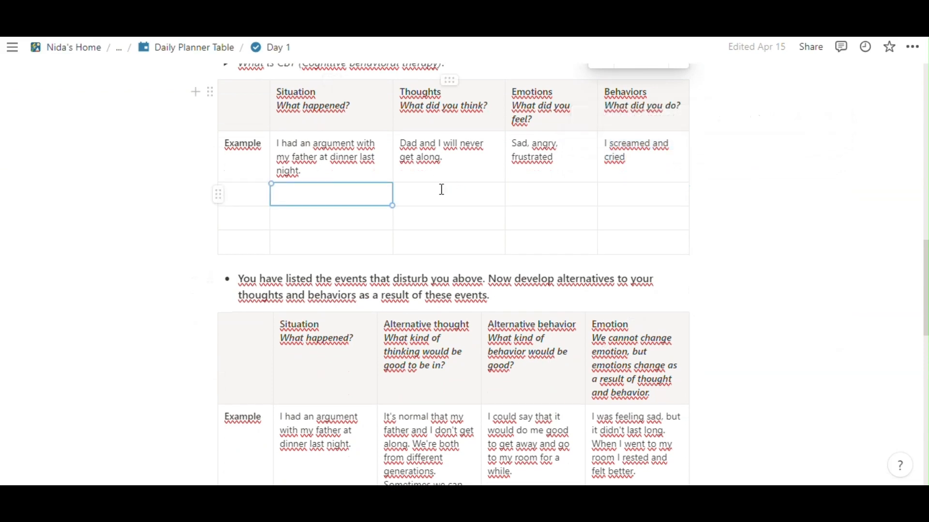
- Select the Alternative behavior example and move on to the ADHD assessment's ten questions
scroll(down, 3)
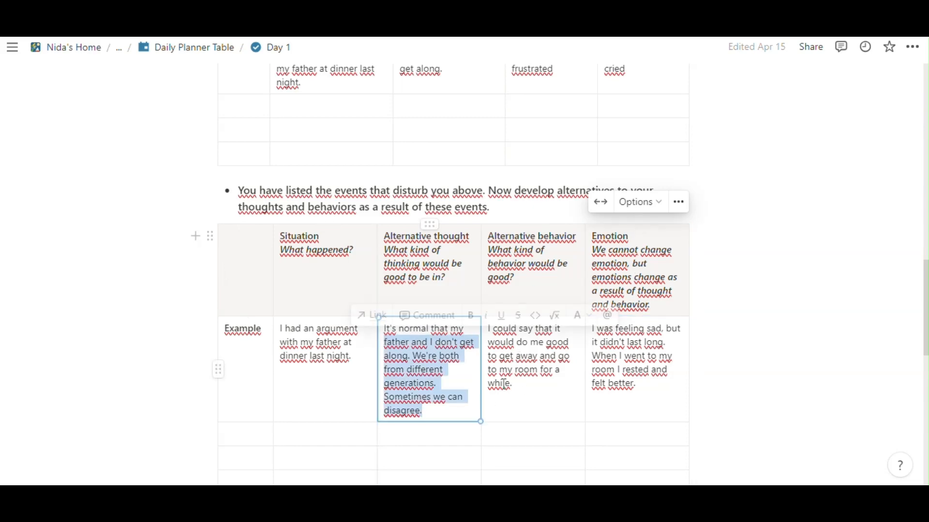
click(528, 355)
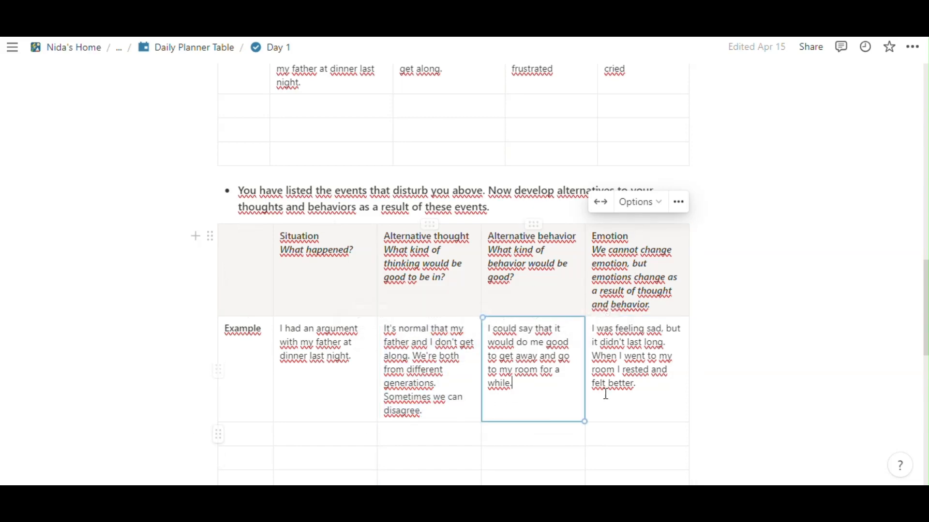
scroll(down, 3)
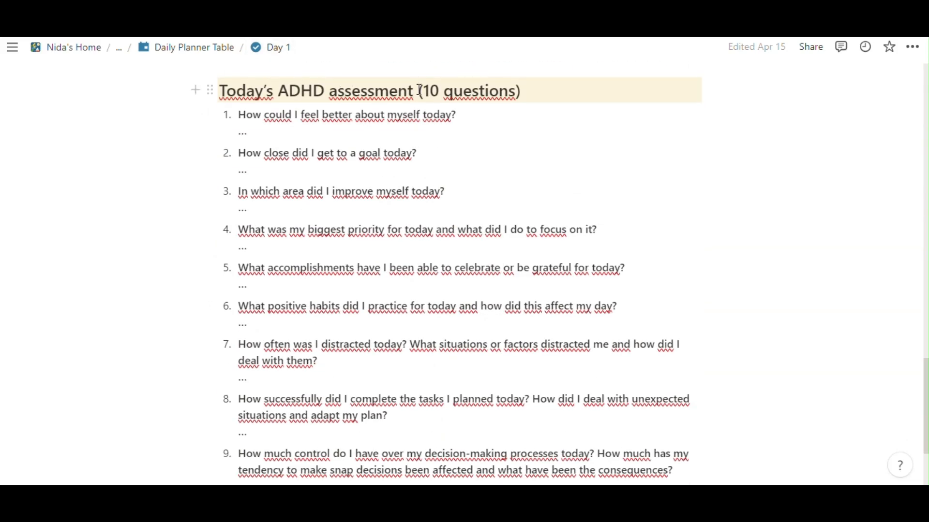
mouse_move(360, 136)
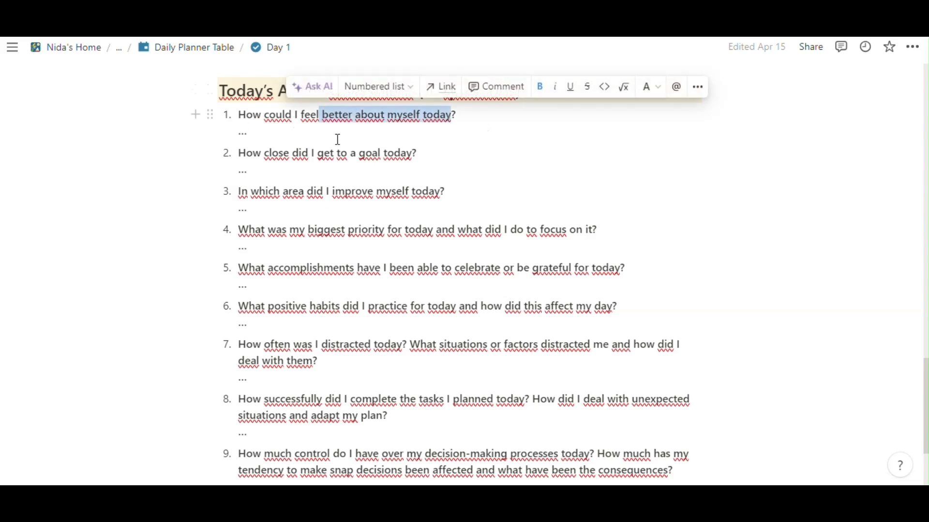
text(d)
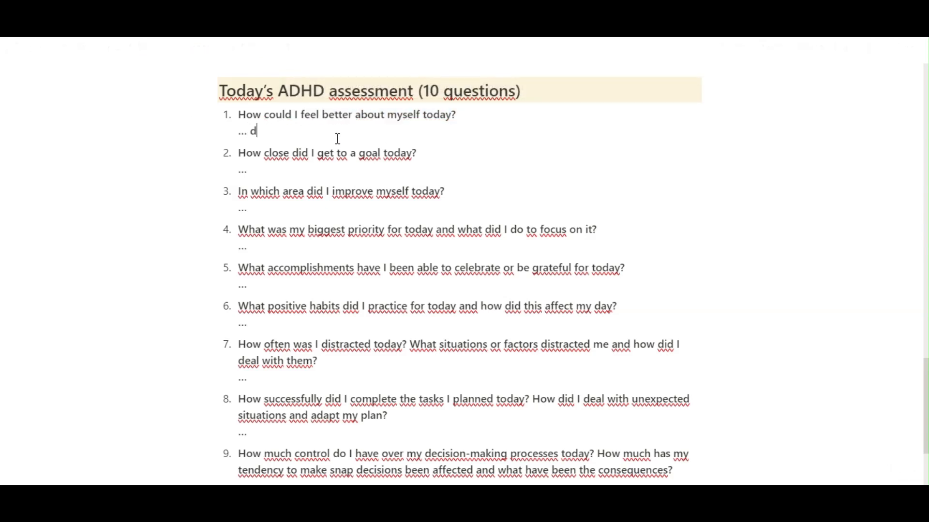
key(Backspace)
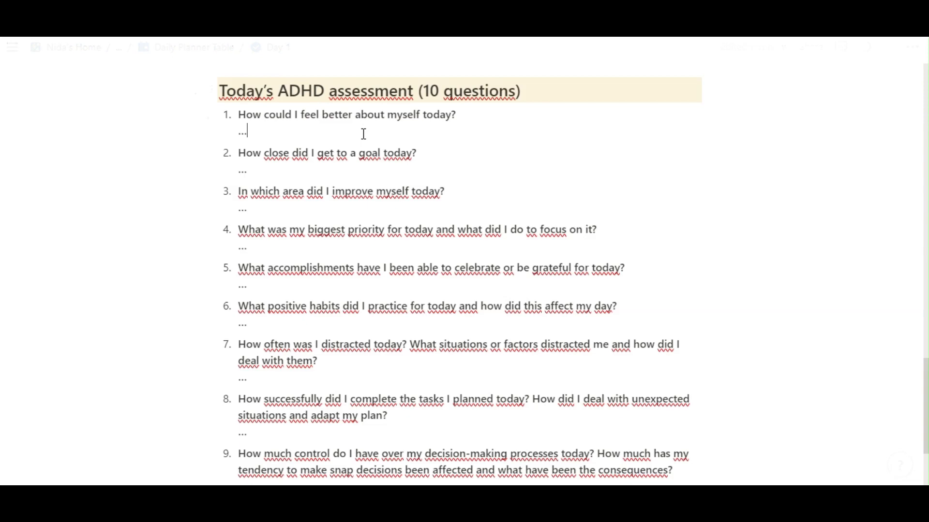
scroll(down, 3)
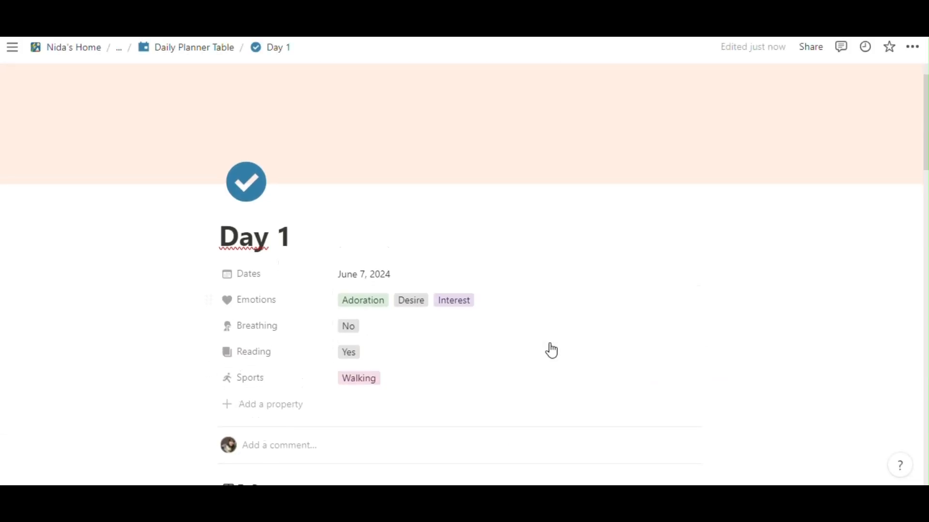
mouse_move(535, 341)
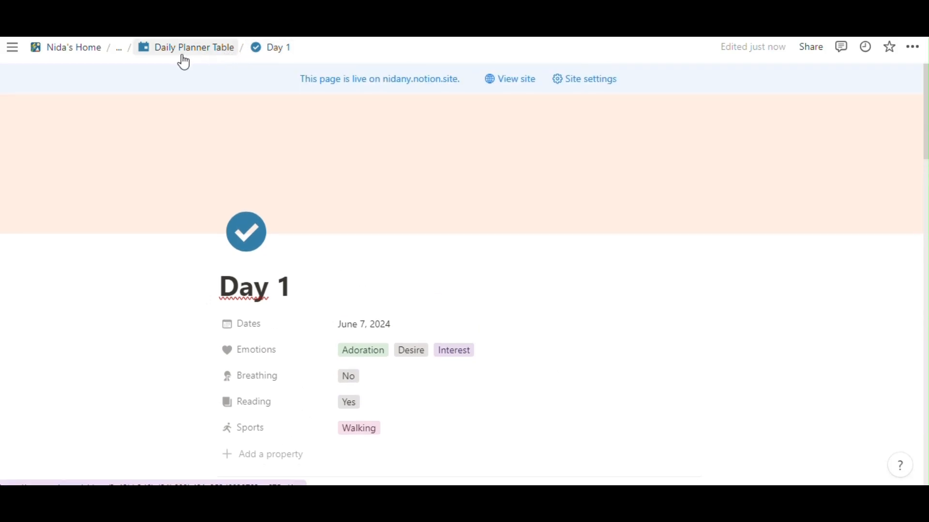
- Return to the Daily Planner Table's Worksheet view and tick the Day 7 row checkbox
click(194, 48)
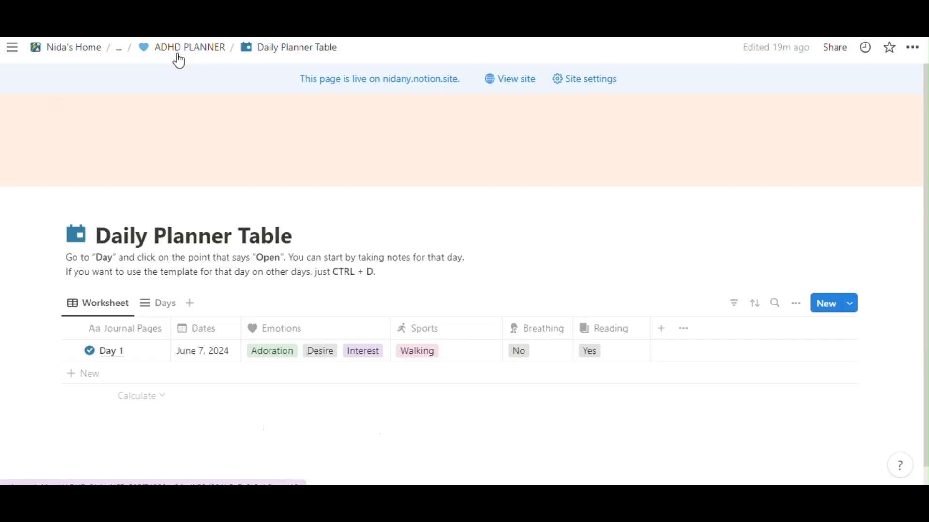
scroll(down, 3)
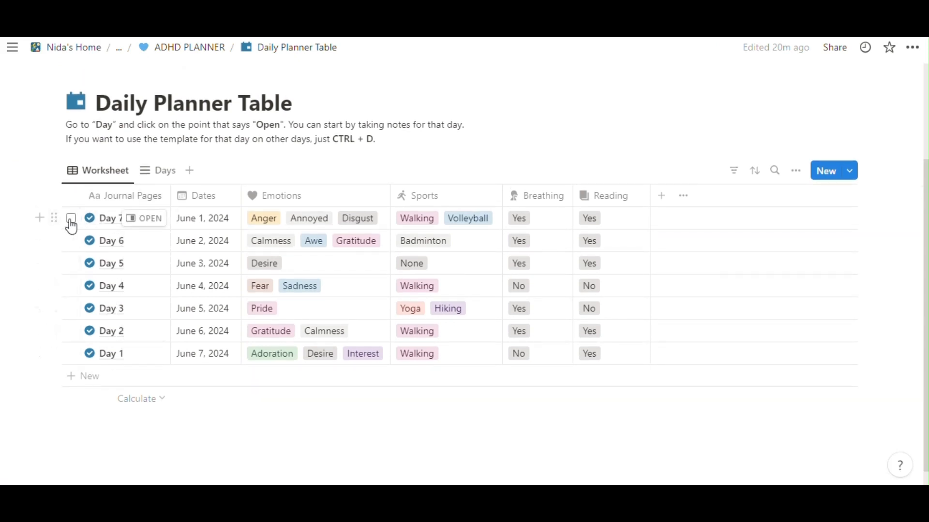
click(70, 218)
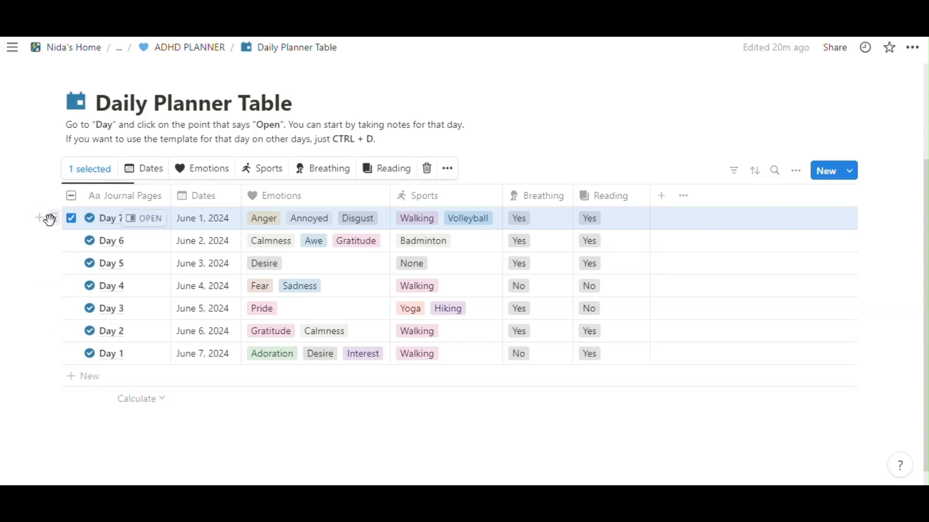
click(53, 218)
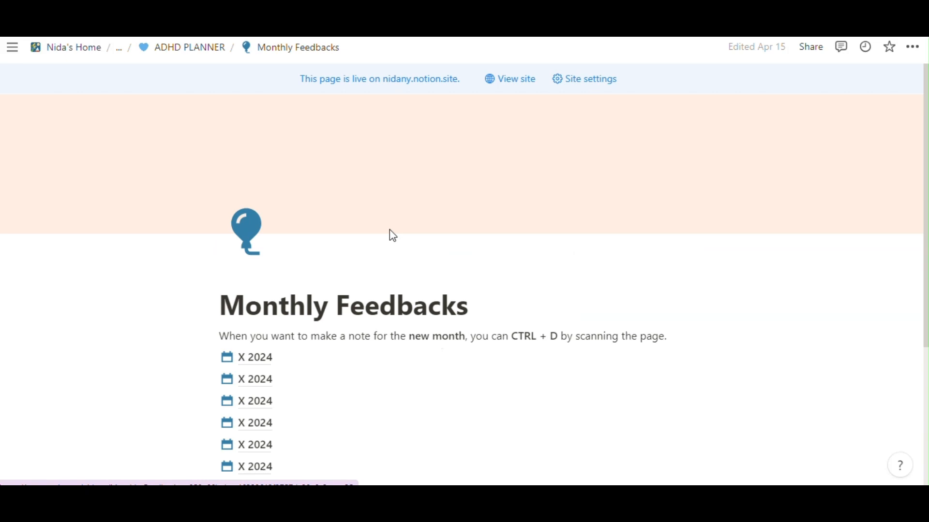
- Look through the first X 2024 page's Check List, Affirmations and What I Watch and Read
scroll(down, 3)
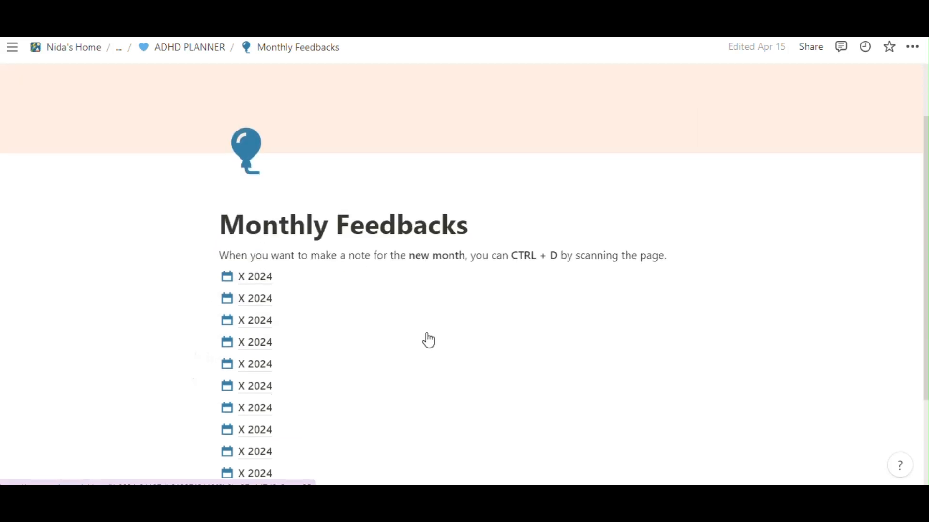
mouse_move(253, 283)
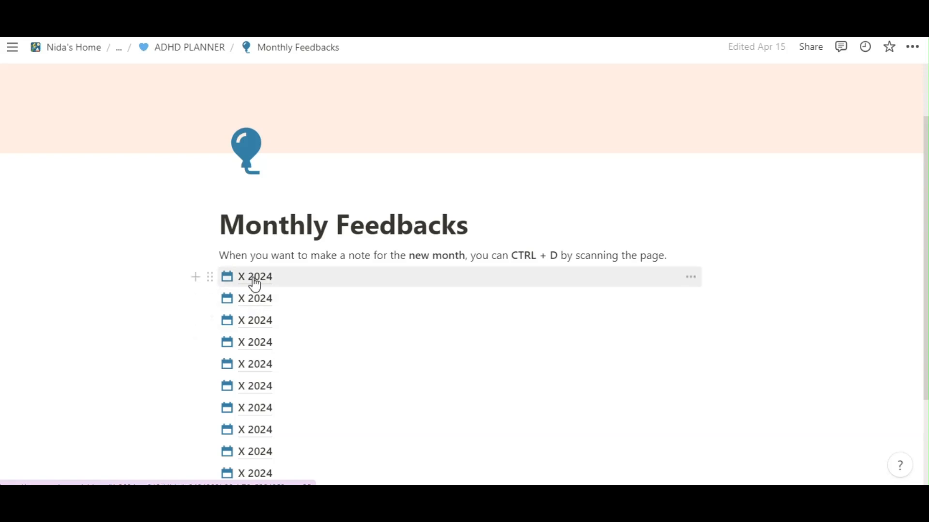
click(255, 276)
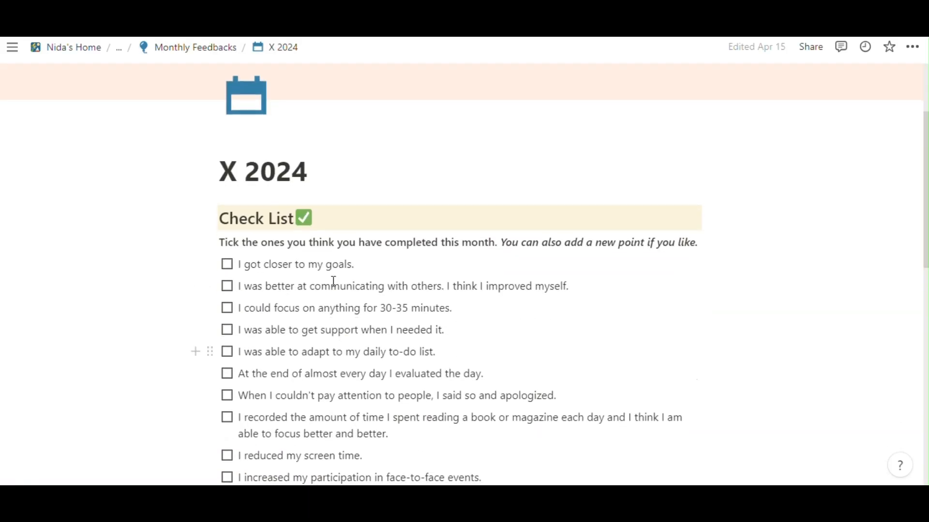
scroll(down, 3)
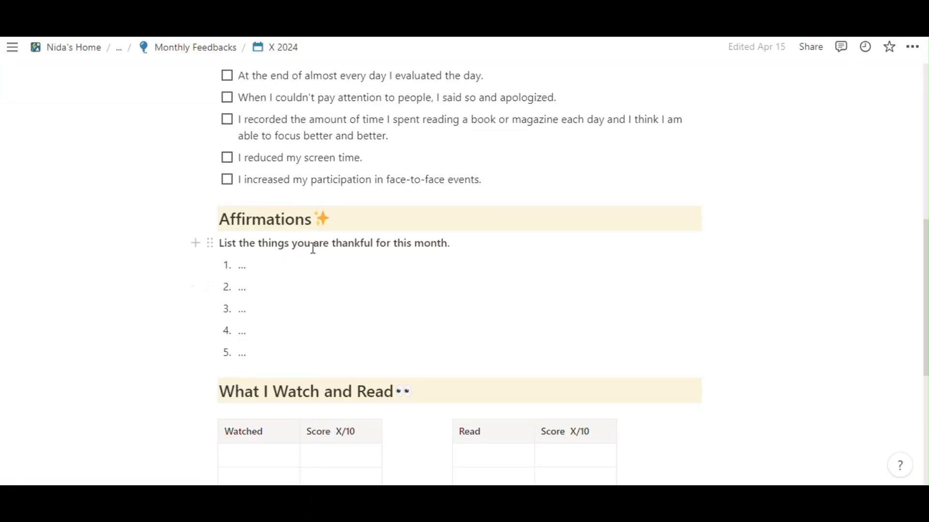
scroll(down, 3)
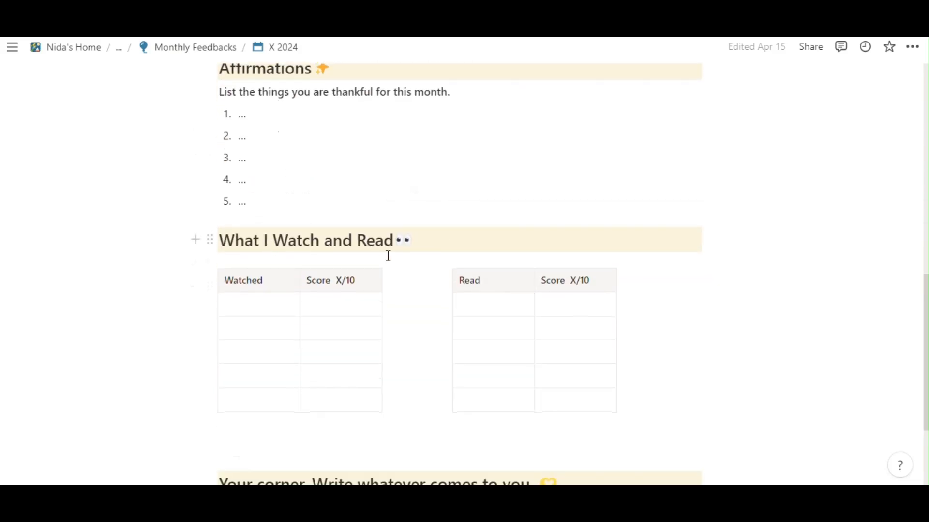
scroll(down, 3)
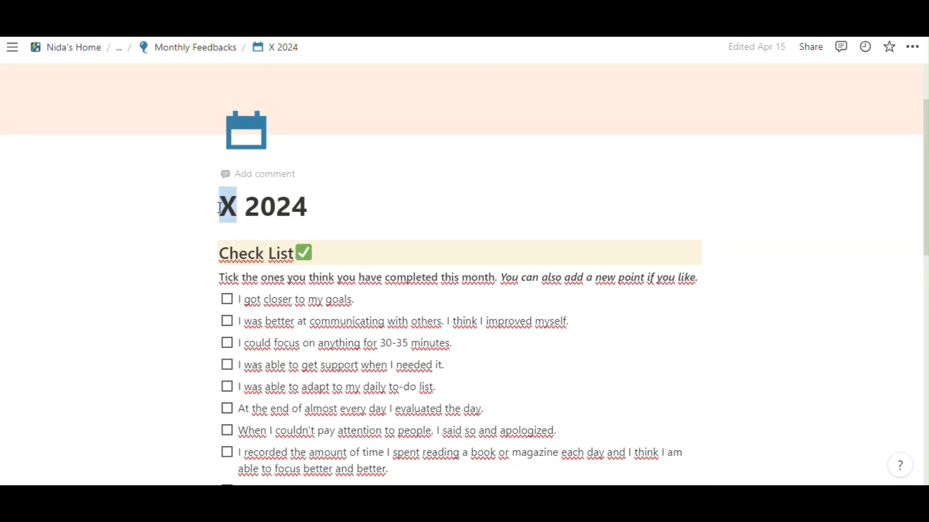
- Start retitling the month as 'JANUAR', then return to the ADHD Planner page
text(JANUAR)
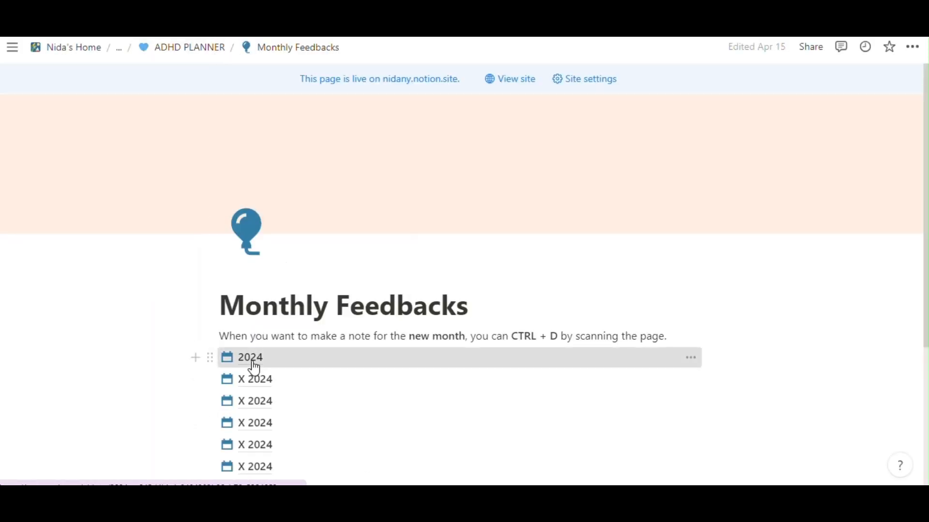
click(250, 357)
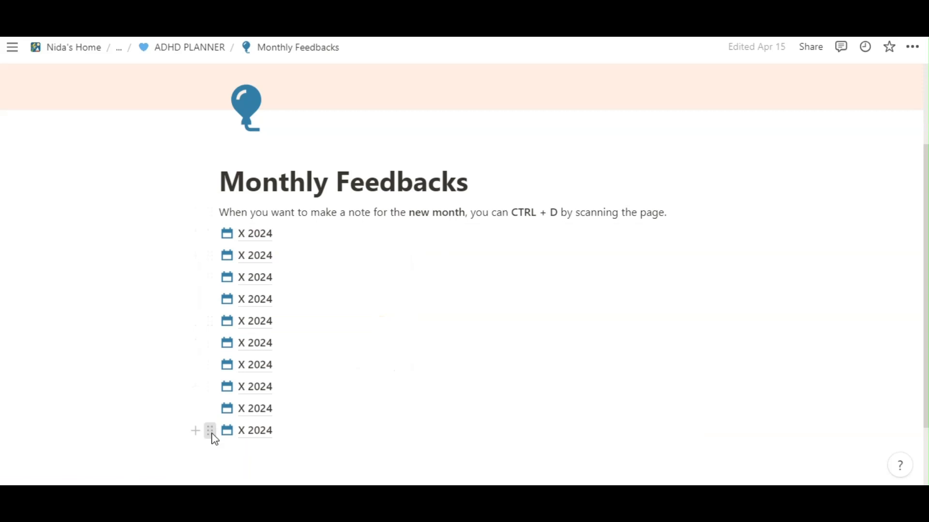
click(210, 430)
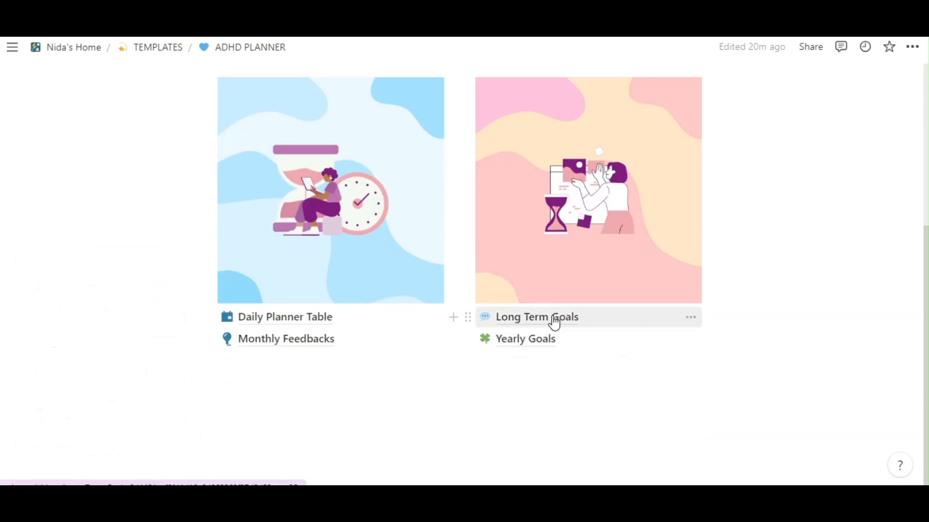
- Go to Long Term Goals and browse its explanation and numbered Note Page links
click(535, 318)
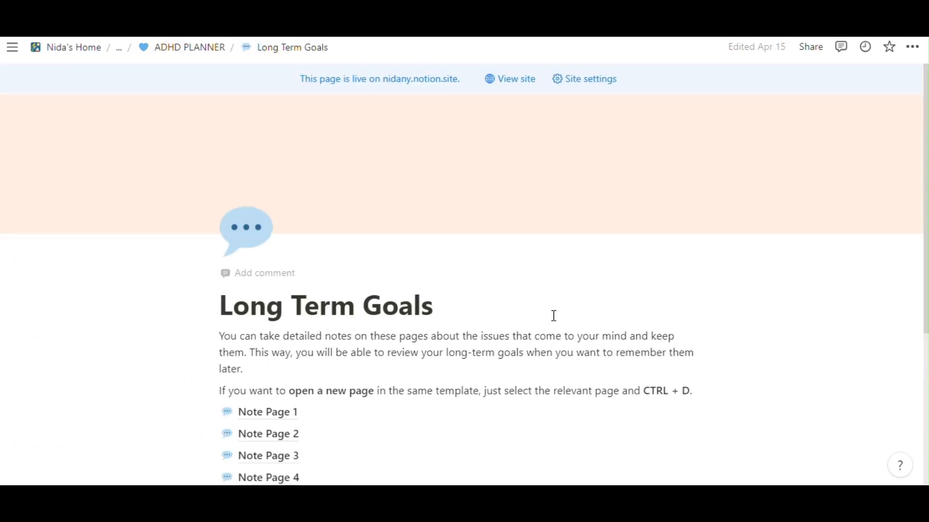
mouse_move(549, 320)
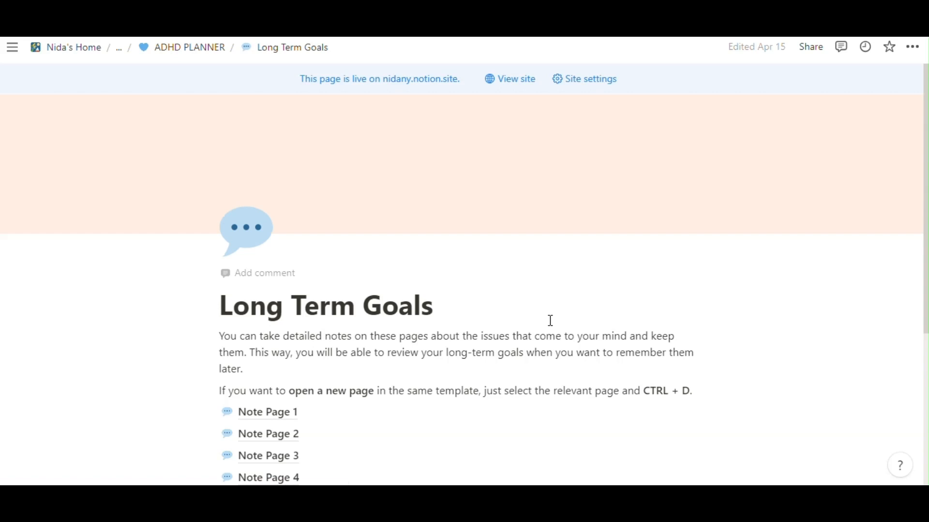
scroll(down, 3)
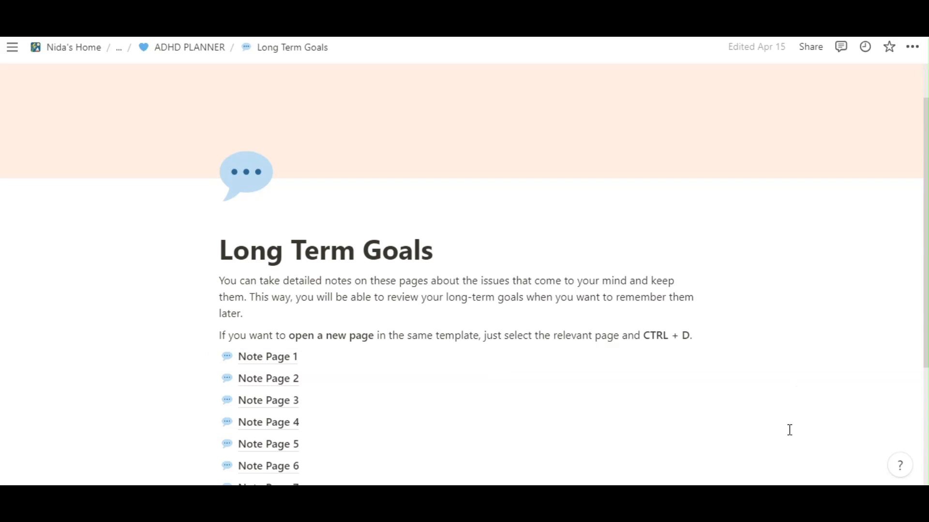
scroll(down, 3)
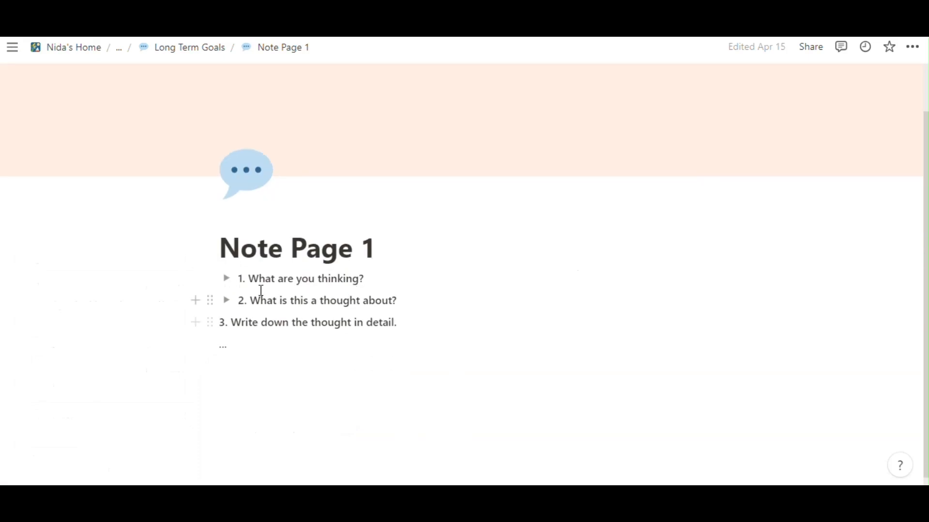
- Expand Note Page 1's thought prompts, then return to Long Term Goals listing Note Pages 1–10
click(226, 279)
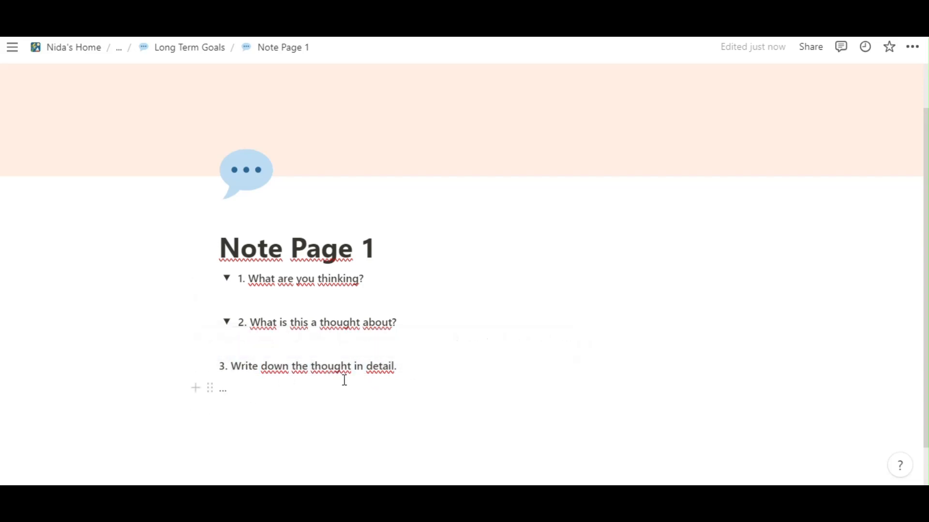
click(227, 278)
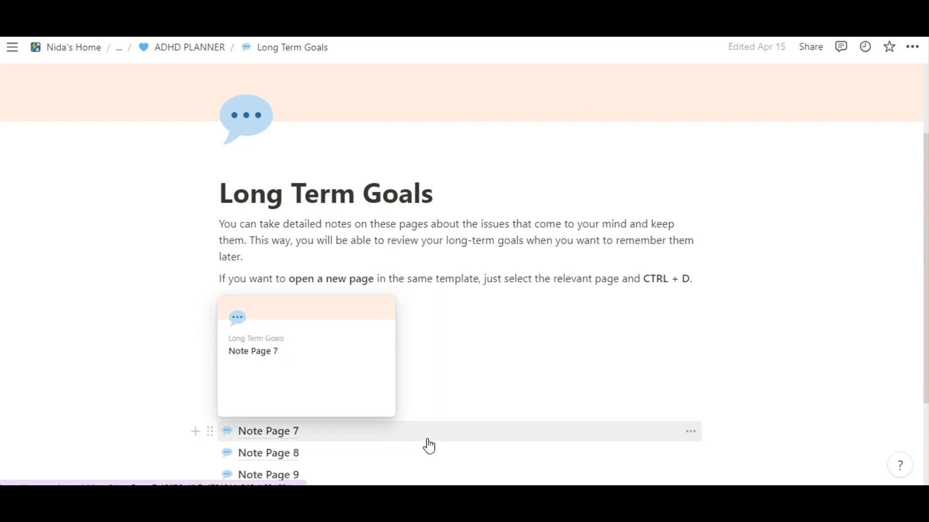
scroll(down, 3)
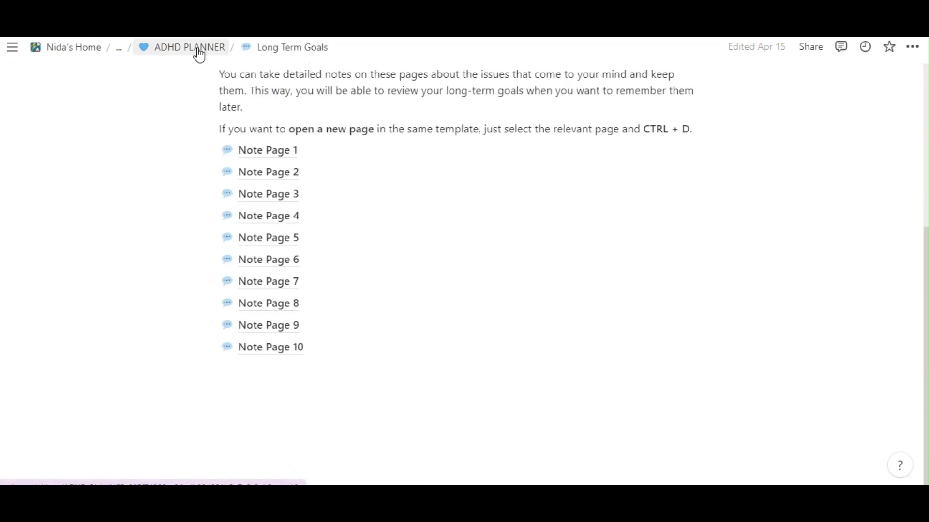
- Visit the Yearly Goals page with its 2024–2026 pages, then return to ADHD PLANNER
click(189, 46)
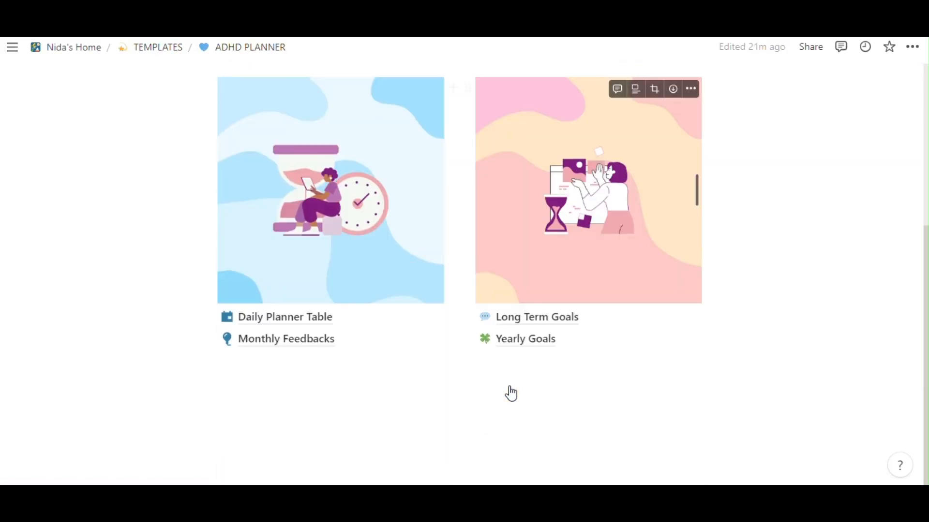
click(524, 339)
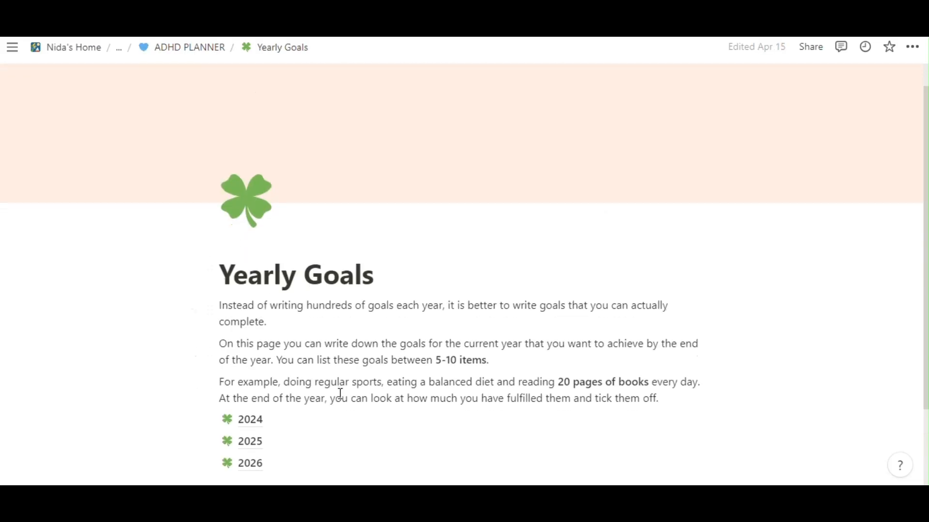
scroll(down, 3)
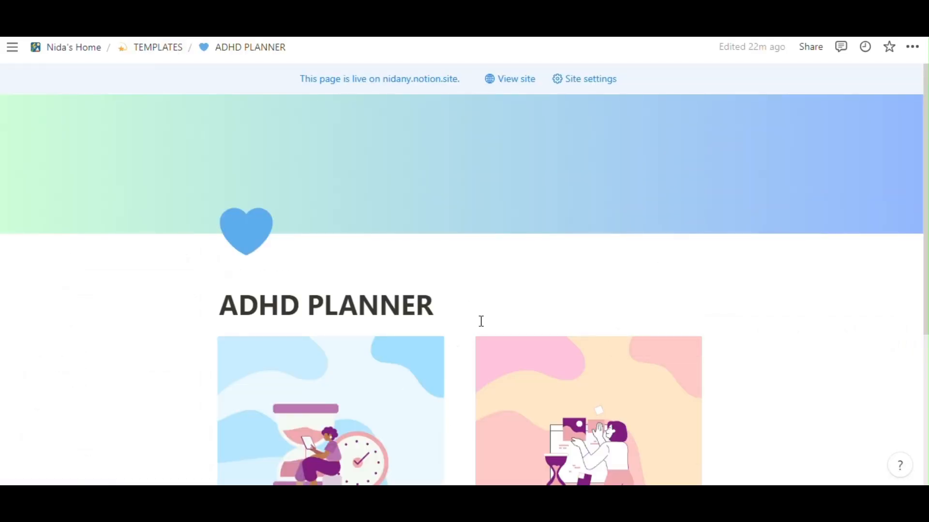
scroll(down, 3)
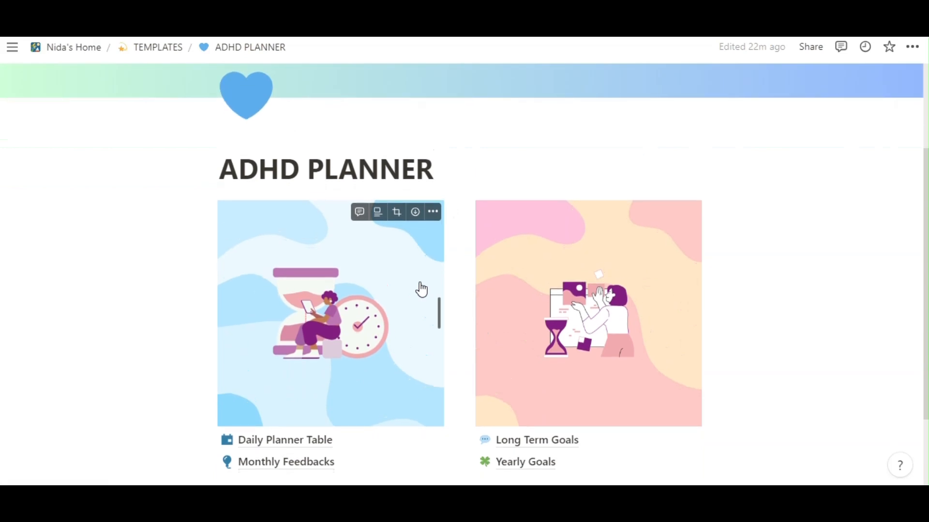